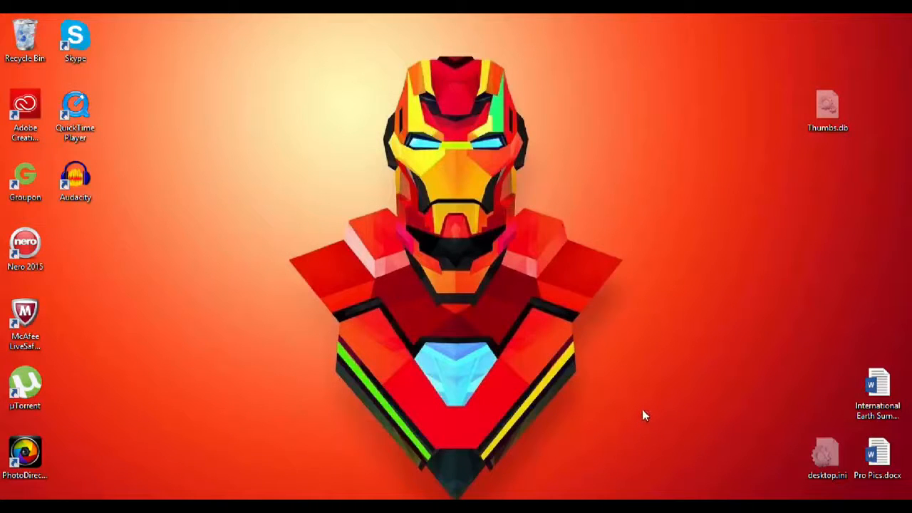
Start downloading the Lame_v3.99.3_for_Windows.exe installer from the Windows downloads section of lame.buanzo.org
{"action": "left_click", "coordinate": [74, 178]}
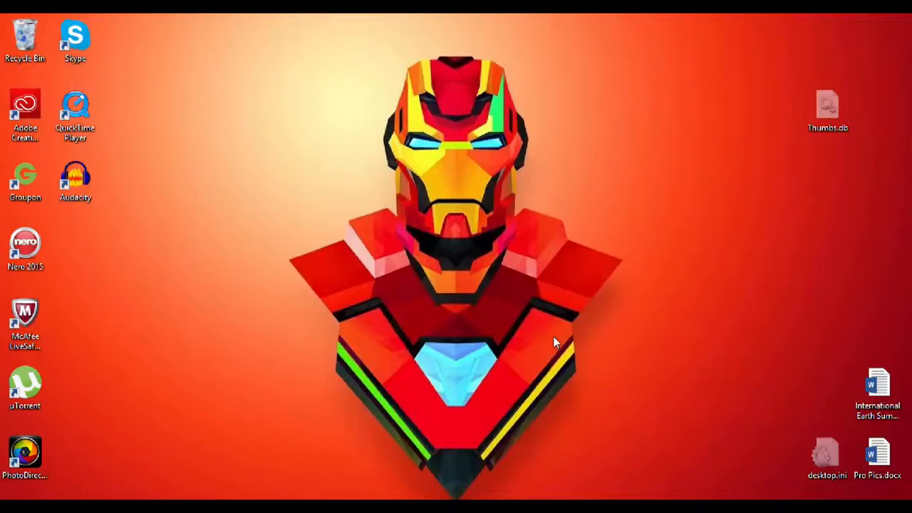
{"action": "left_click", "coordinate": [827, 456]}
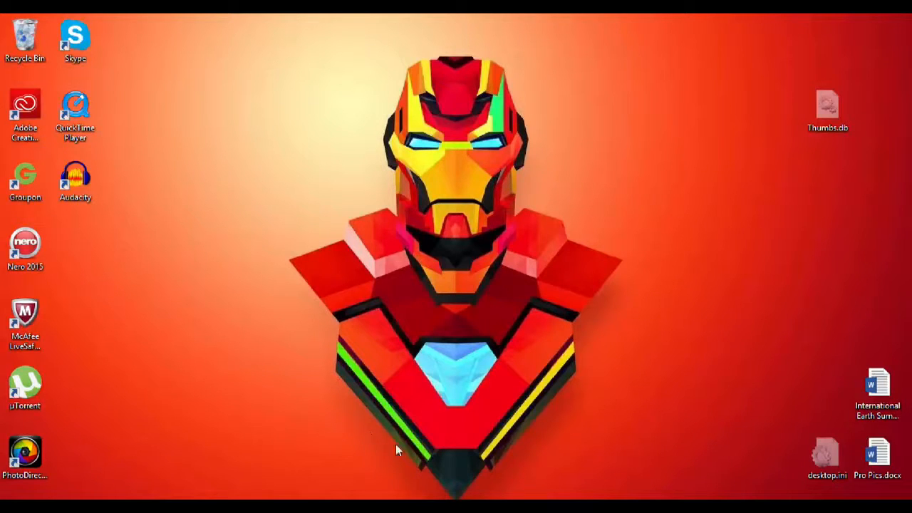
{"action": "mouse_move", "coordinate": [359, 453]}
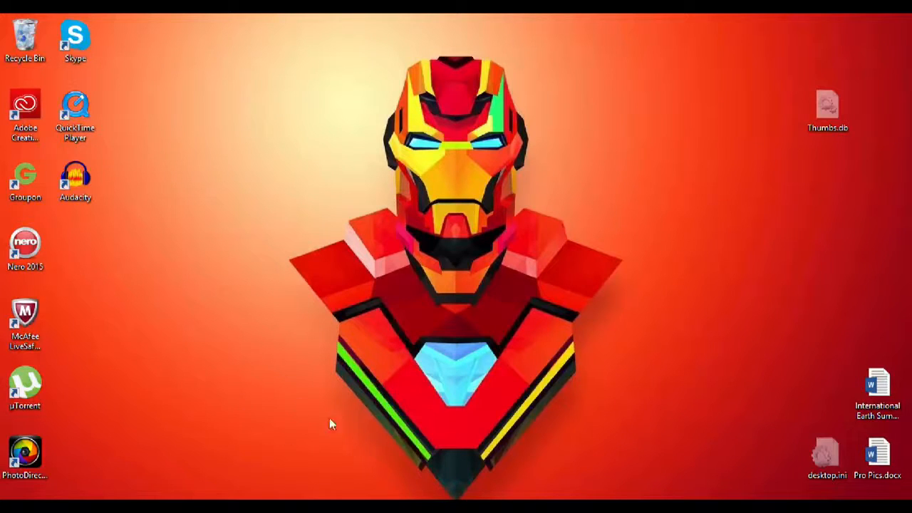
{"action": "mouse_move", "coordinate": [279, 430]}
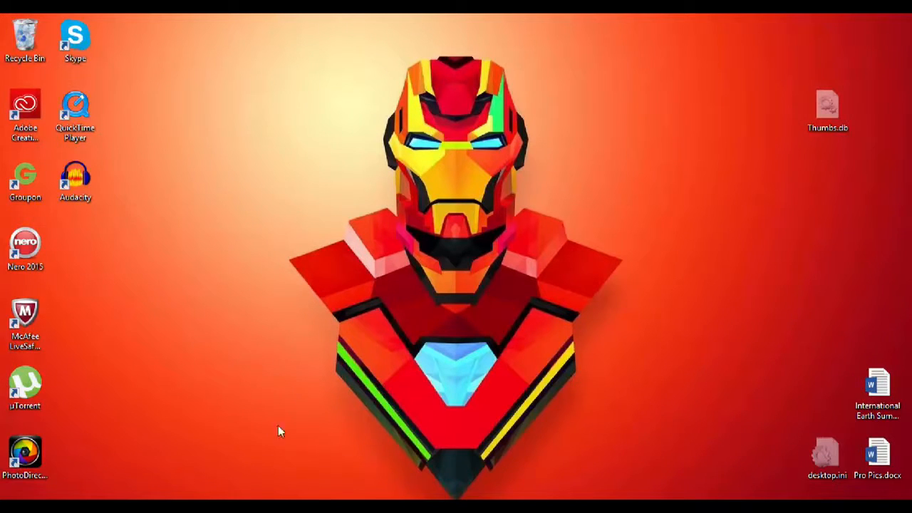
{"action": "mouse_move", "coordinate": [278, 430]}
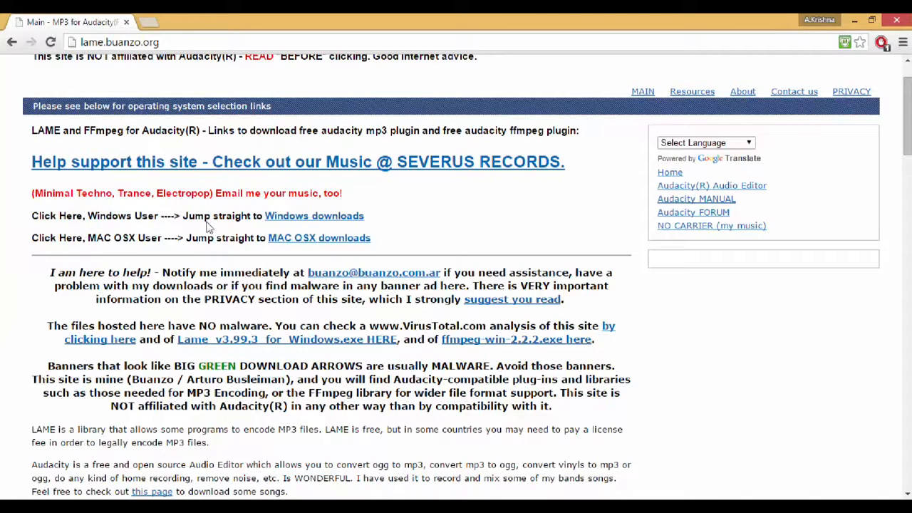
{"action": "left_click", "coordinate": [313, 216]}
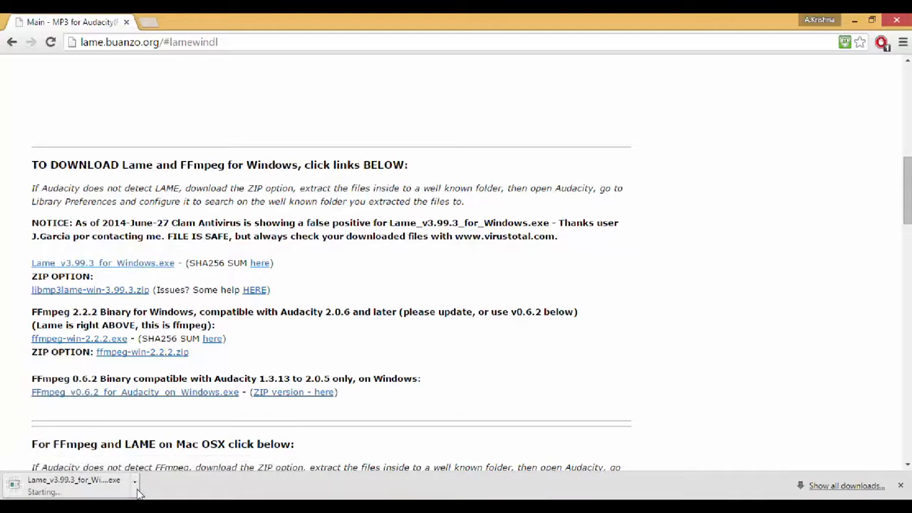
Check the LAME download's options in the download bar and minimize Chrome to show the desktop
{"action": "left_click", "coordinate": [136, 485]}
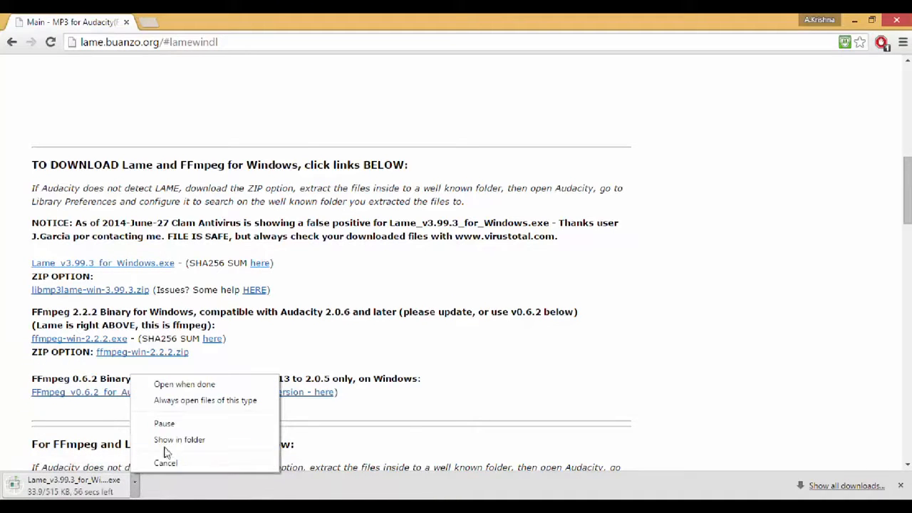
{"action": "mouse_move", "coordinate": [164, 423]}
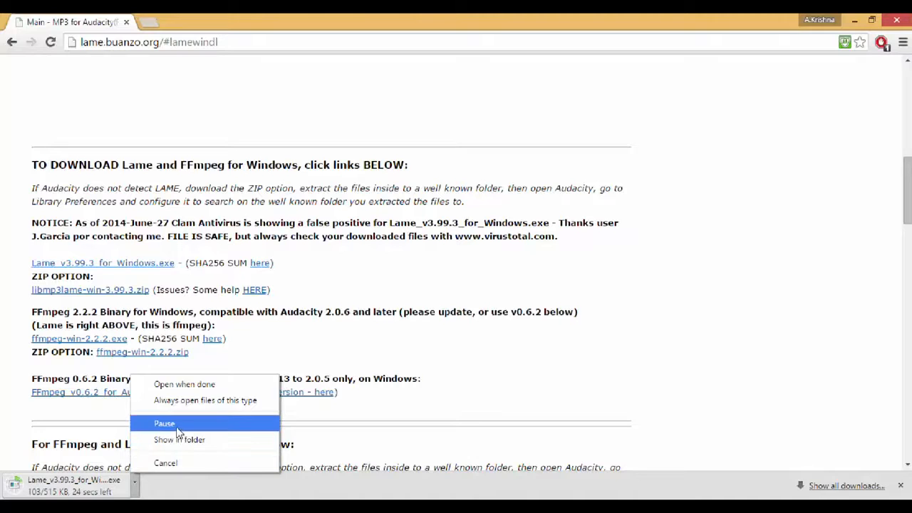
{"action": "left_click", "coordinate": [166, 462]}
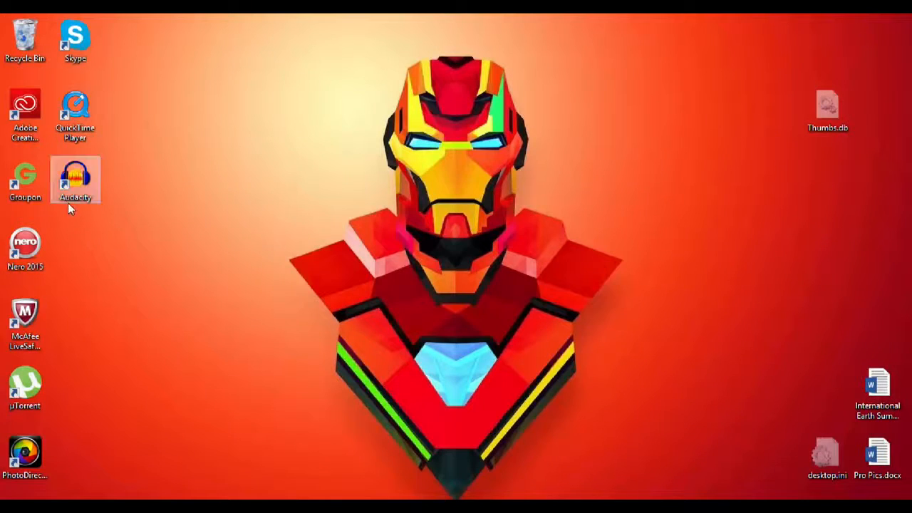
Launch Audacity from its desktop shortcut and reach the File menu's Import choices
{"action": "double_click", "coordinate": [74, 178]}
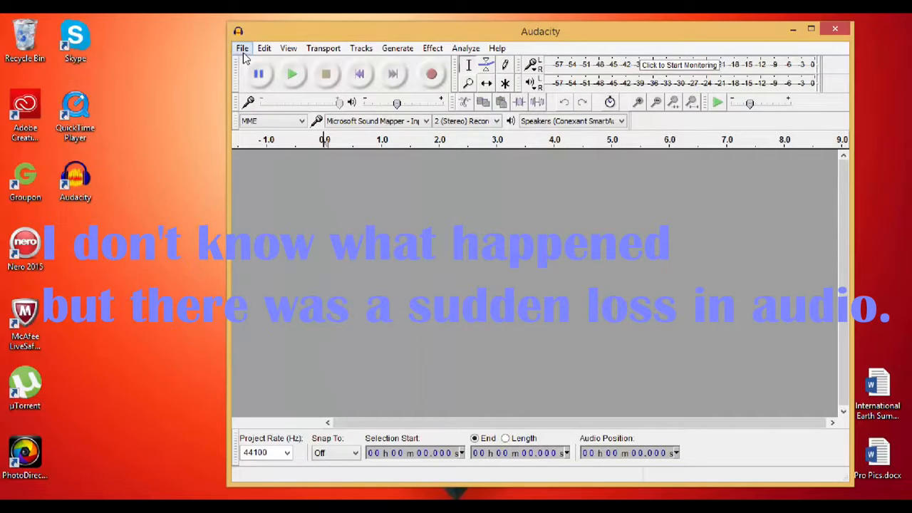
{"action": "left_click", "coordinate": [242, 48]}
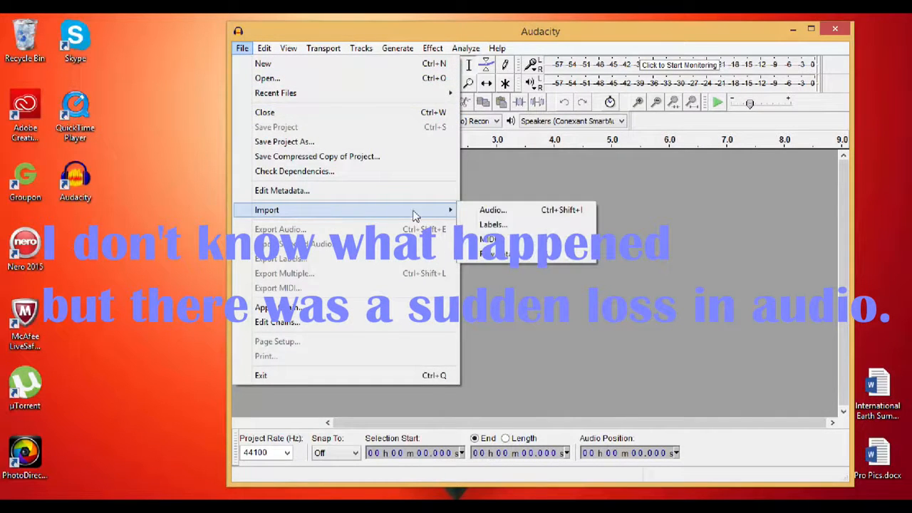
Import the Dope Arcade Ascension-Mitis Remix song from Music as a stereo track
{"action": "left_click", "coordinate": [493, 209]}
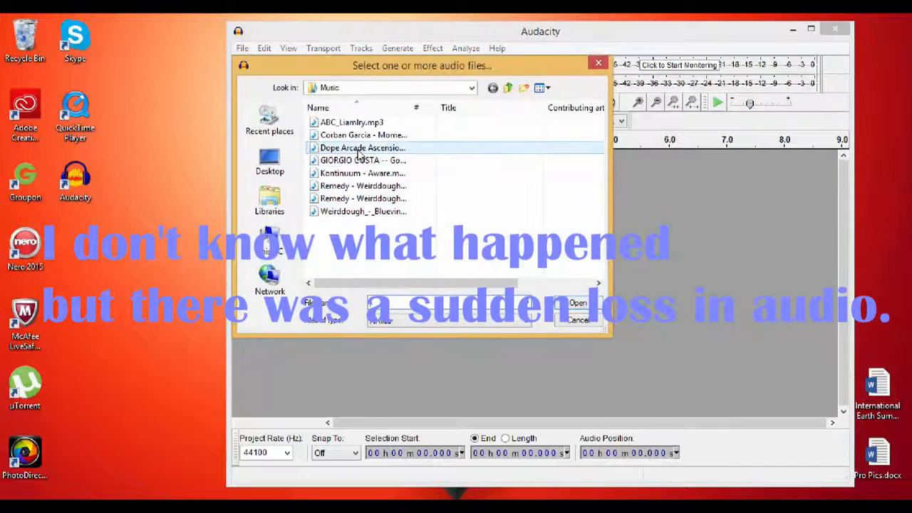
{"action": "left_click", "coordinate": [577, 302]}
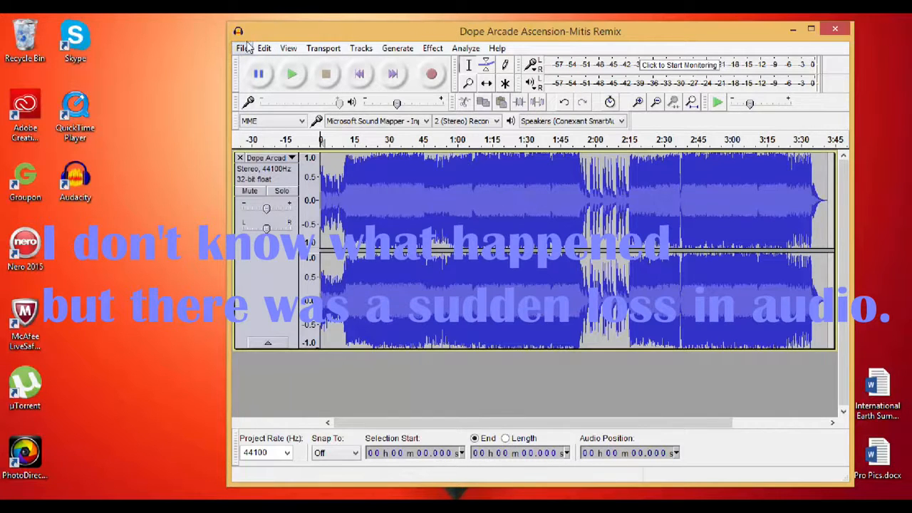
{"action": "left_click", "coordinate": [242, 48]}
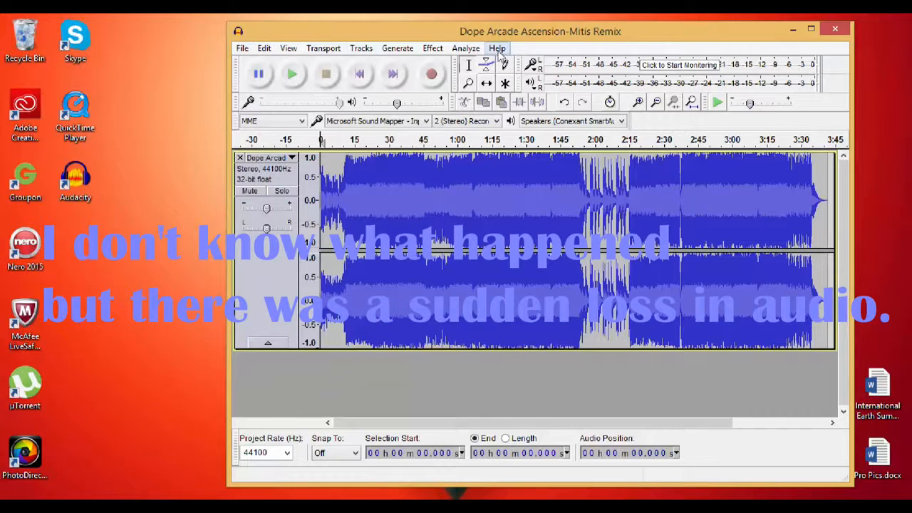
Export the whole track as a 128 kbps MP3 to the Desktop, keeping its file name
{"action": "left_click", "coordinate": [242, 49]}
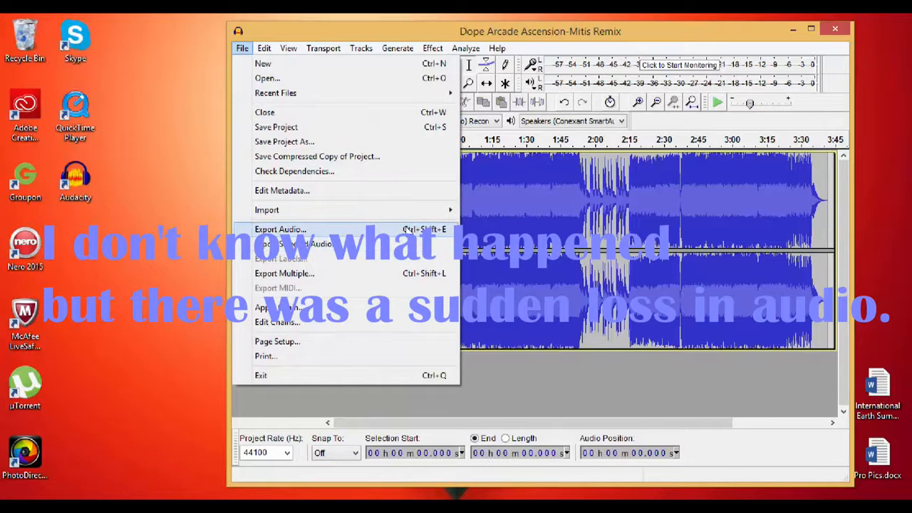
{"action": "left_click", "coordinate": [279, 228]}
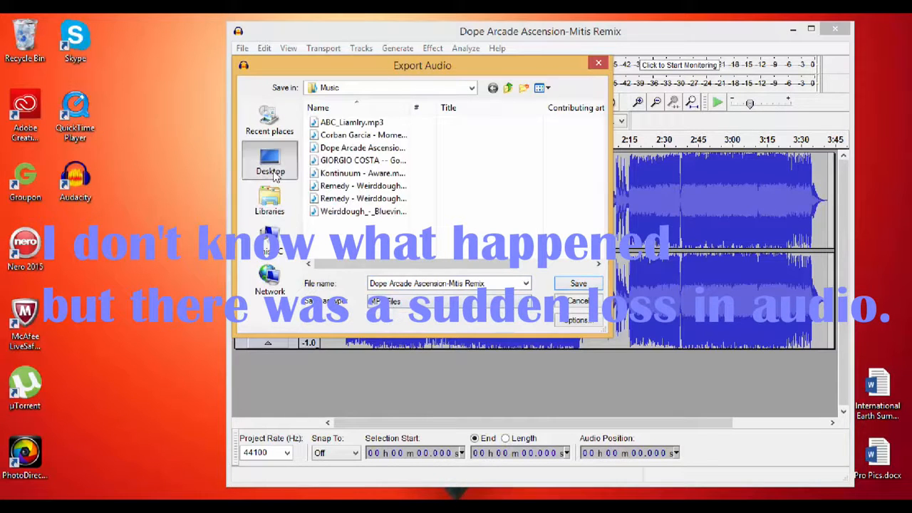
{"action": "left_click", "coordinate": [579, 282]}
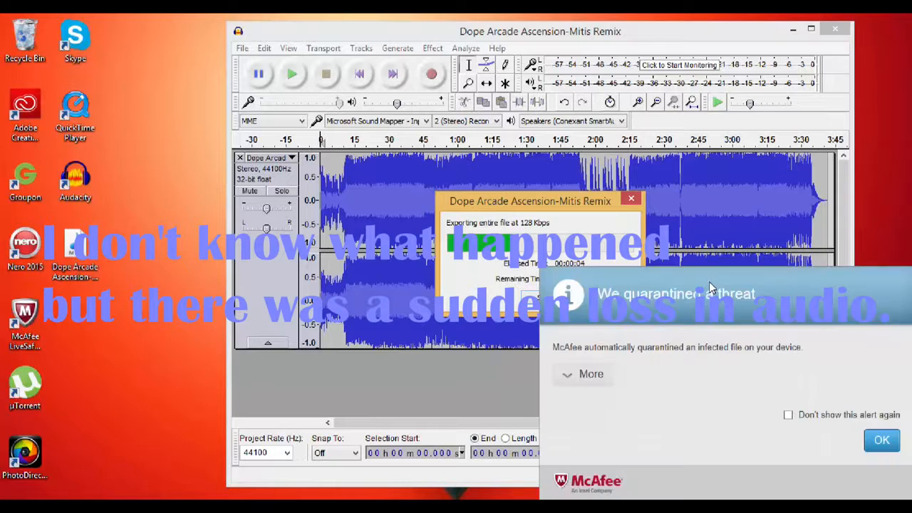
Dismiss the McAfee alert, close Audacity, play the exported MP3 from the desktop and adjust its volume
{"action": "left_click", "coordinate": [880, 438]}
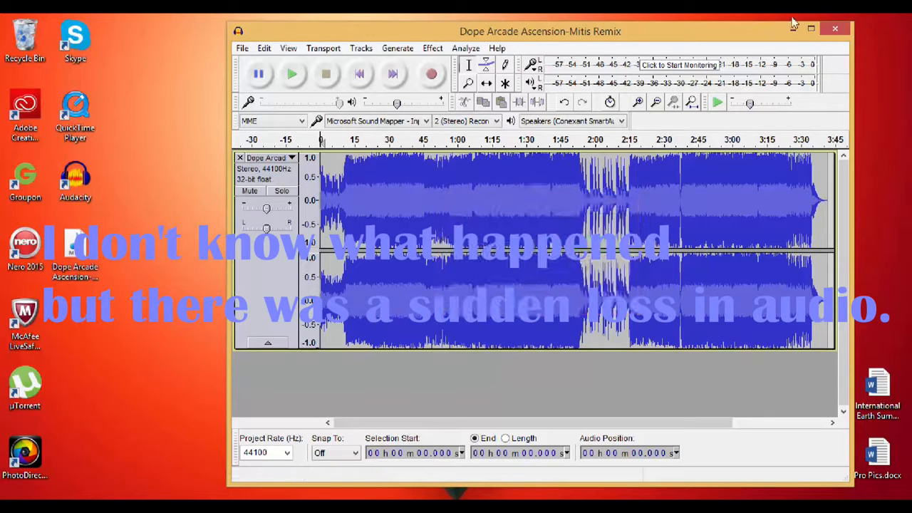
{"action": "left_click", "coordinate": [834, 28]}
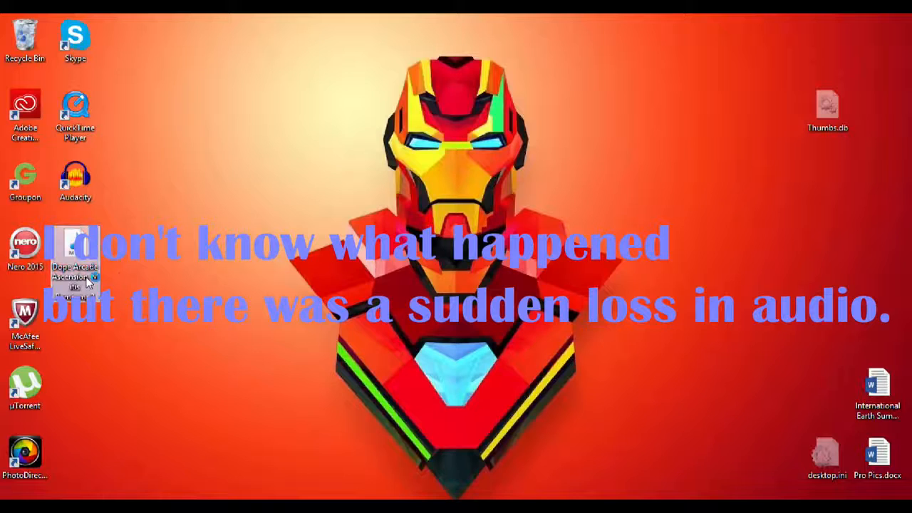
{"action": "double_click", "coordinate": [74, 263]}
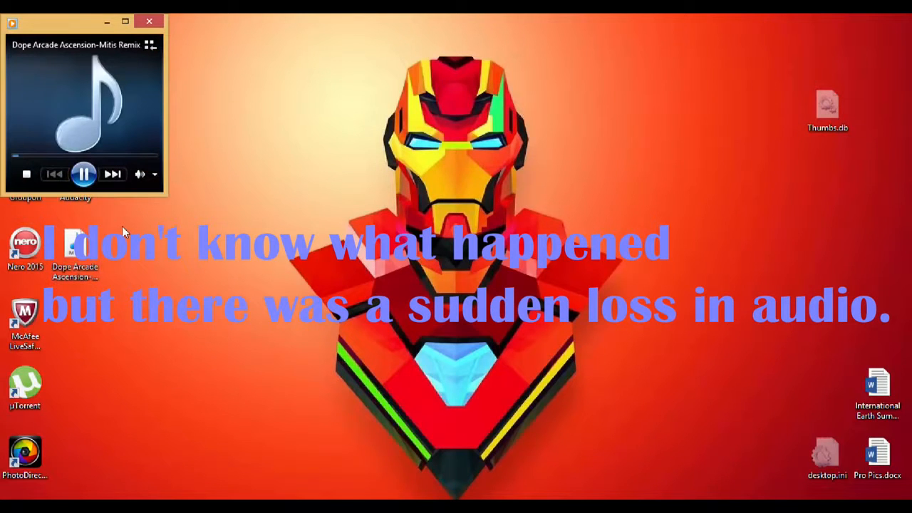
{"action": "left_click", "coordinate": [139, 174]}
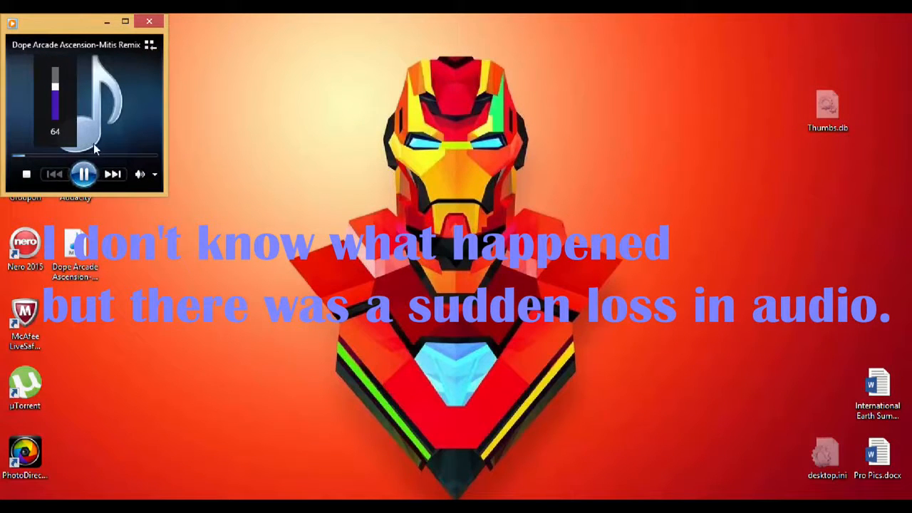